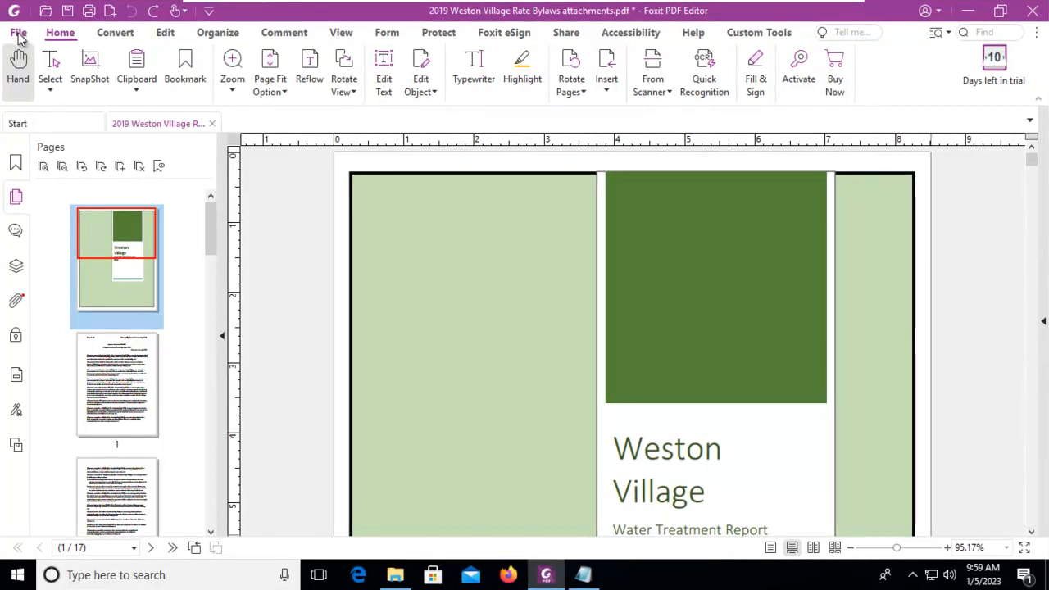
# Reach Save As > Add a place and browse the cloud places to pick SharePoint.
pyautogui.click(18, 33)
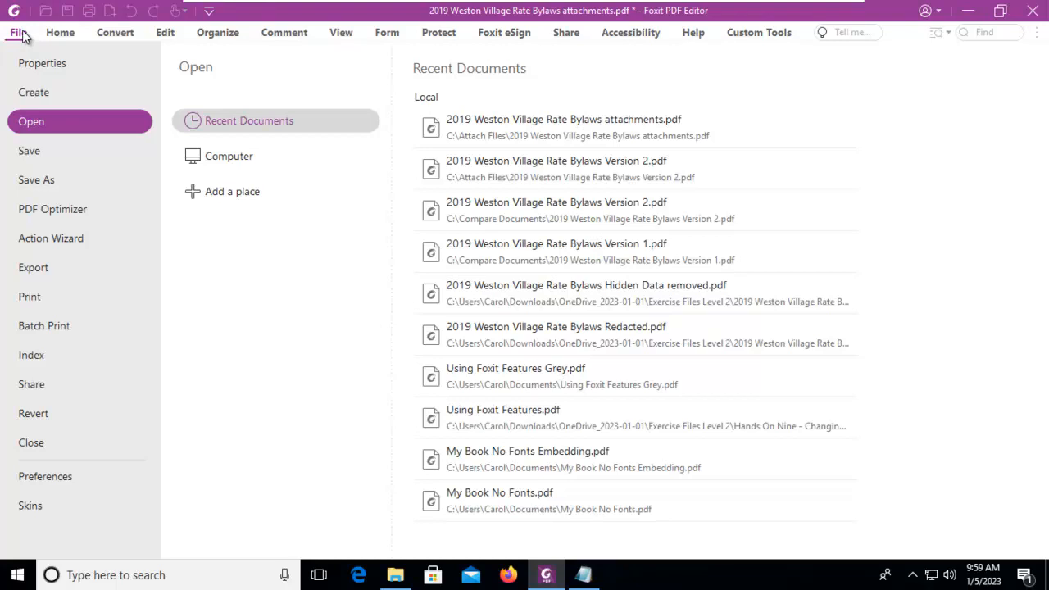
pyautogui.moveTo(36, 178)
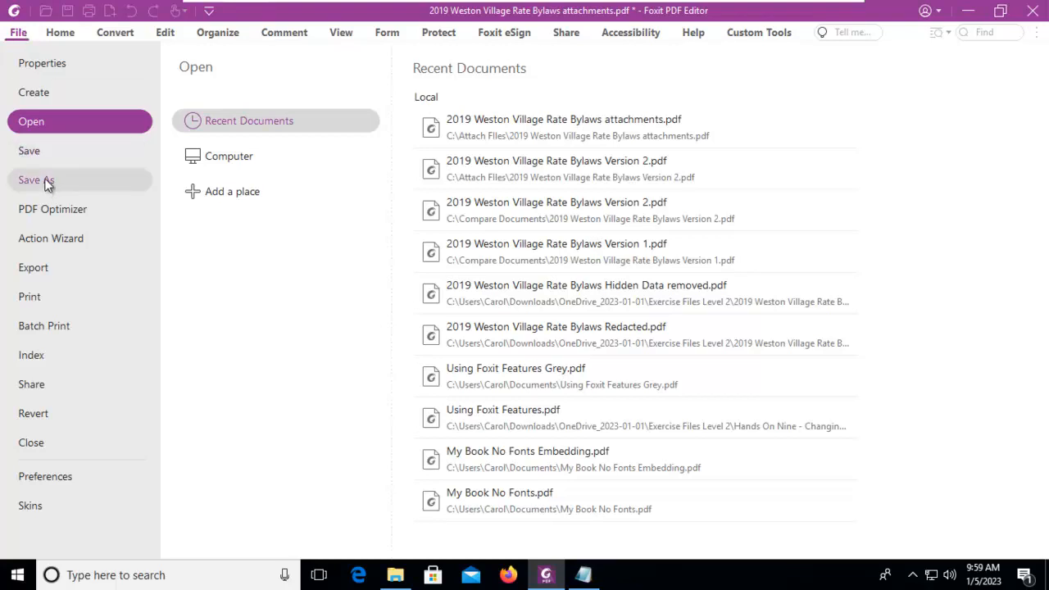
pyautogui.click(36, 179)
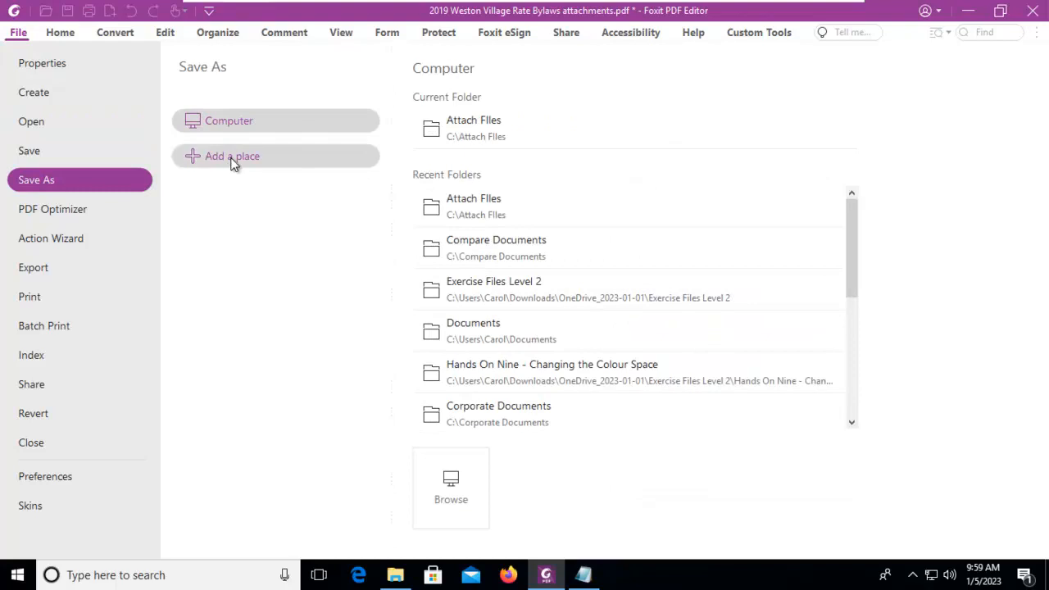
pyautogui.click(233, 156)
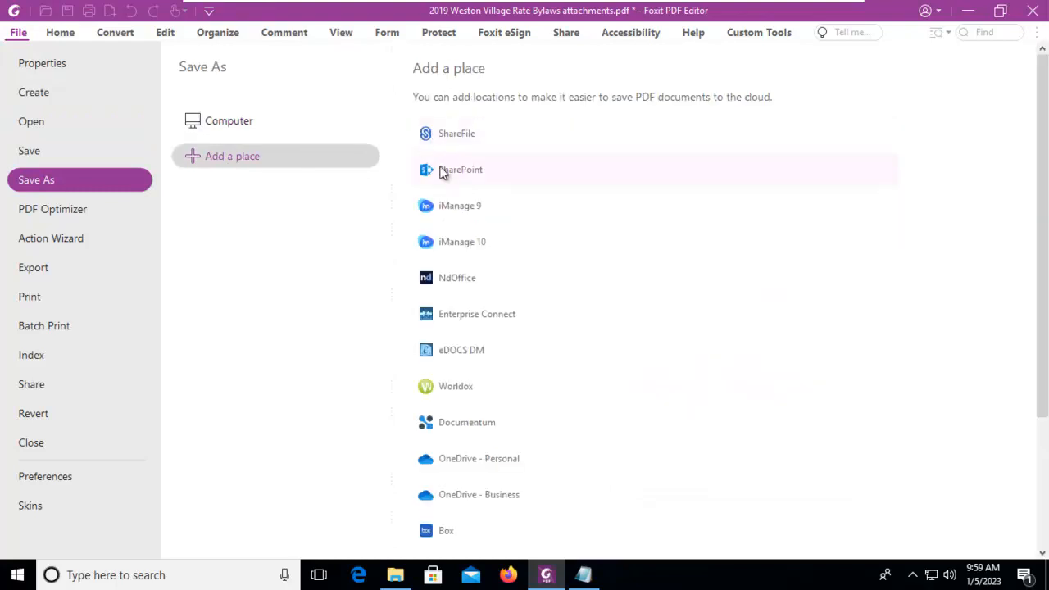
pyautogui.scroll(-3)
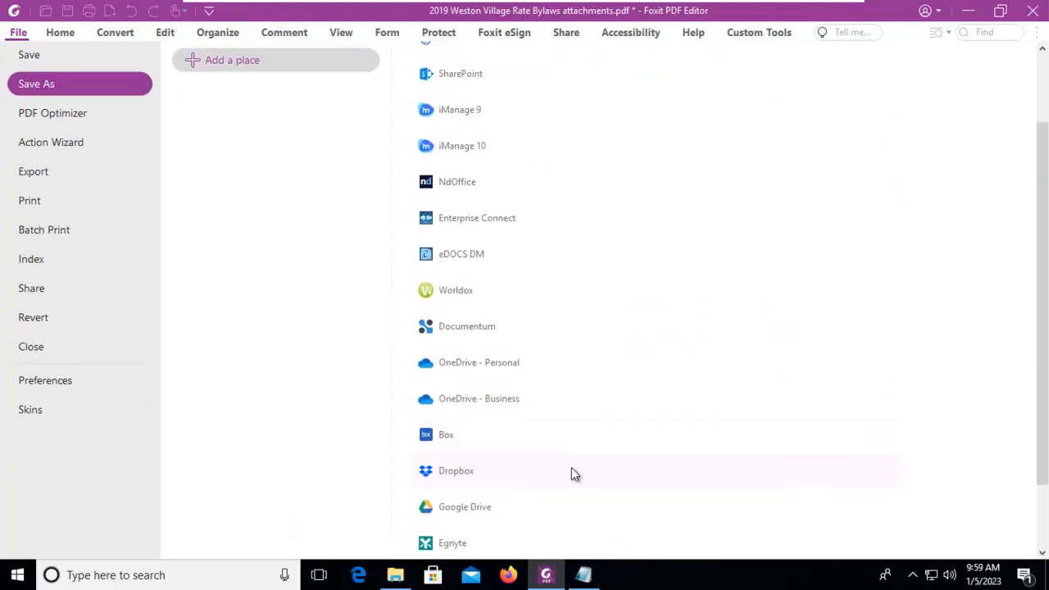
pyautogui.scroll(3)
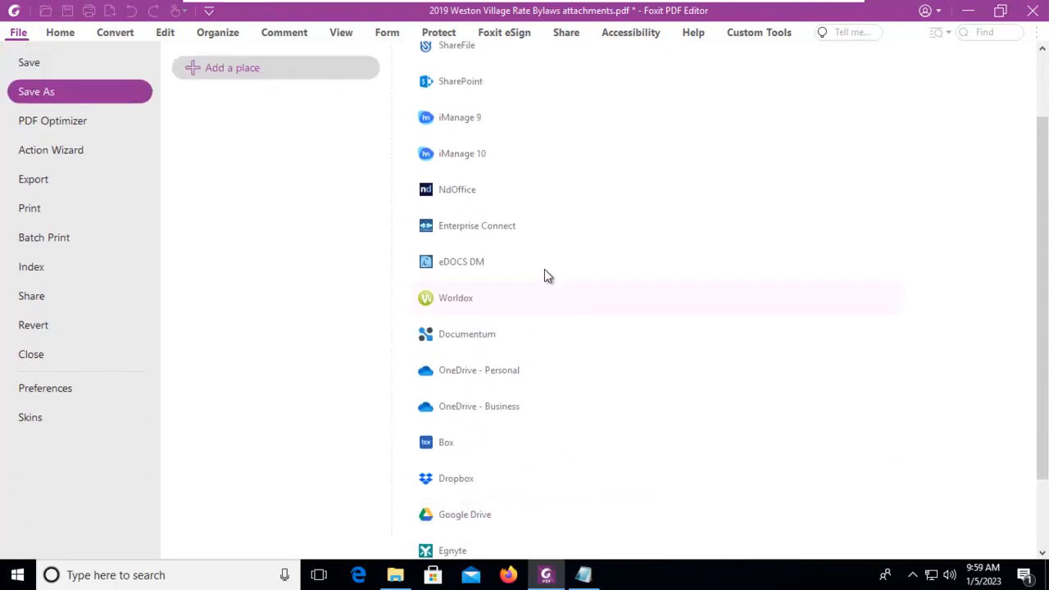
pyautogui.scroll(3)
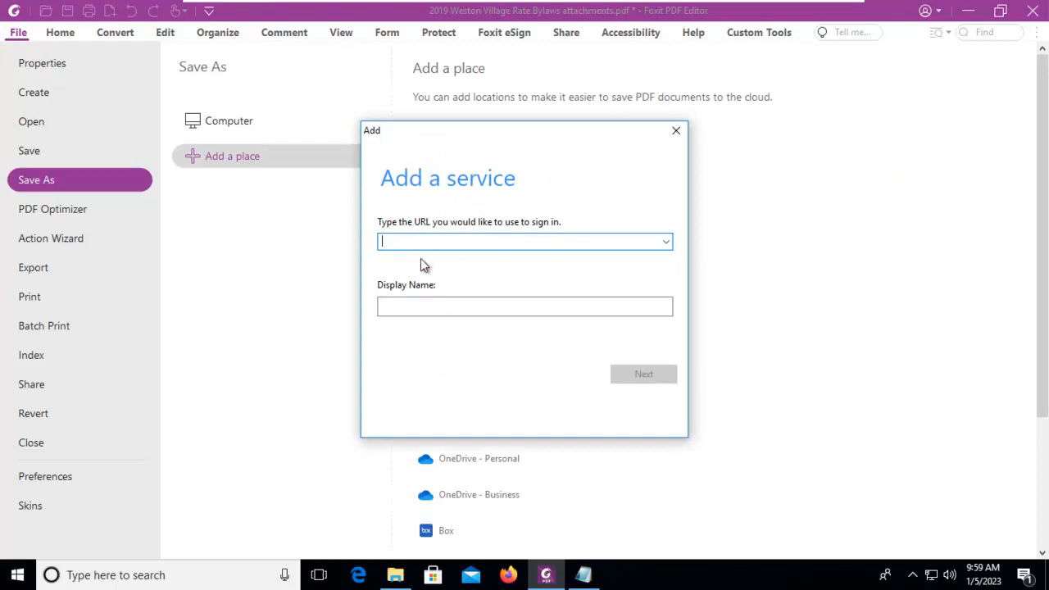
pyautogui.moveTo(525, 262)
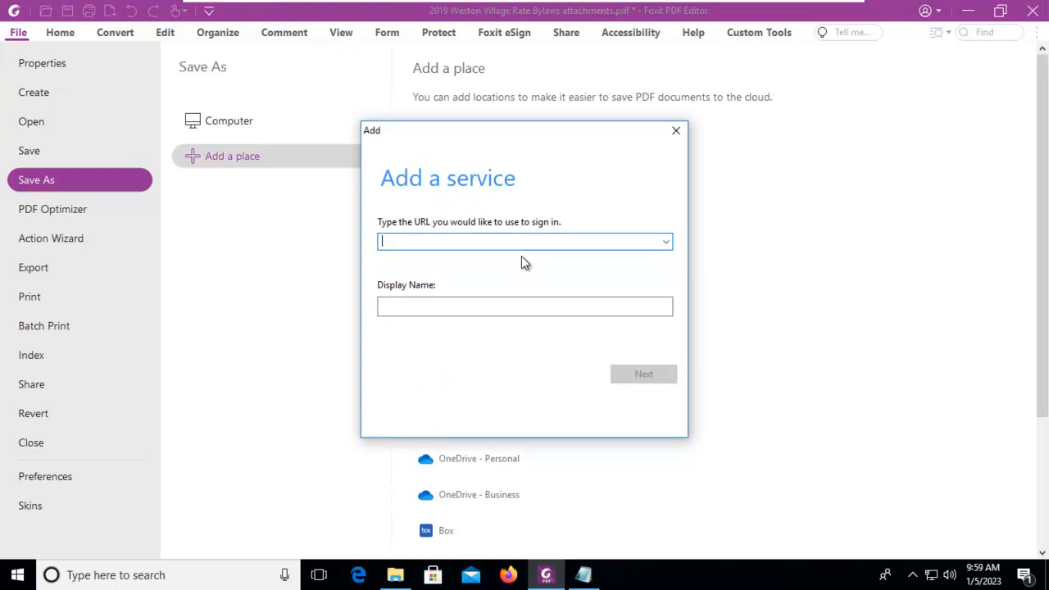
pyautogui.write('https:')
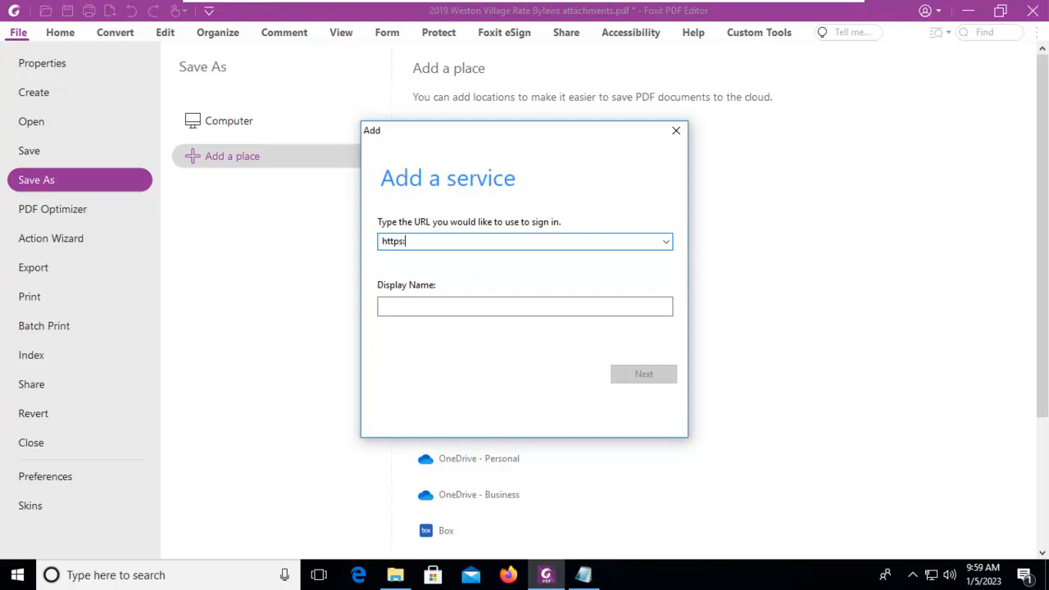
pyautogui.write('//3')
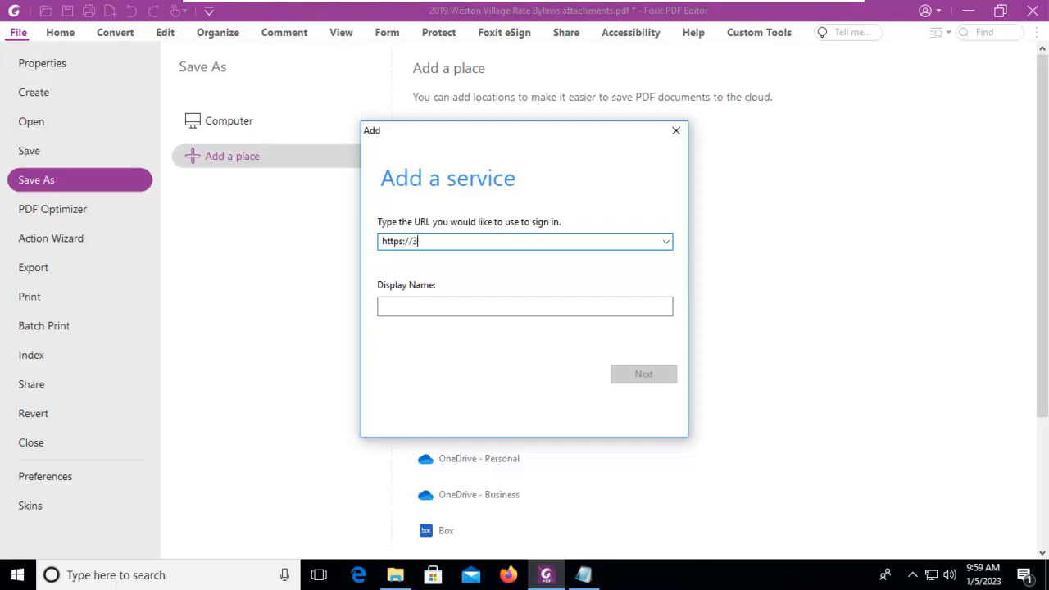
pyautogui.write('65')
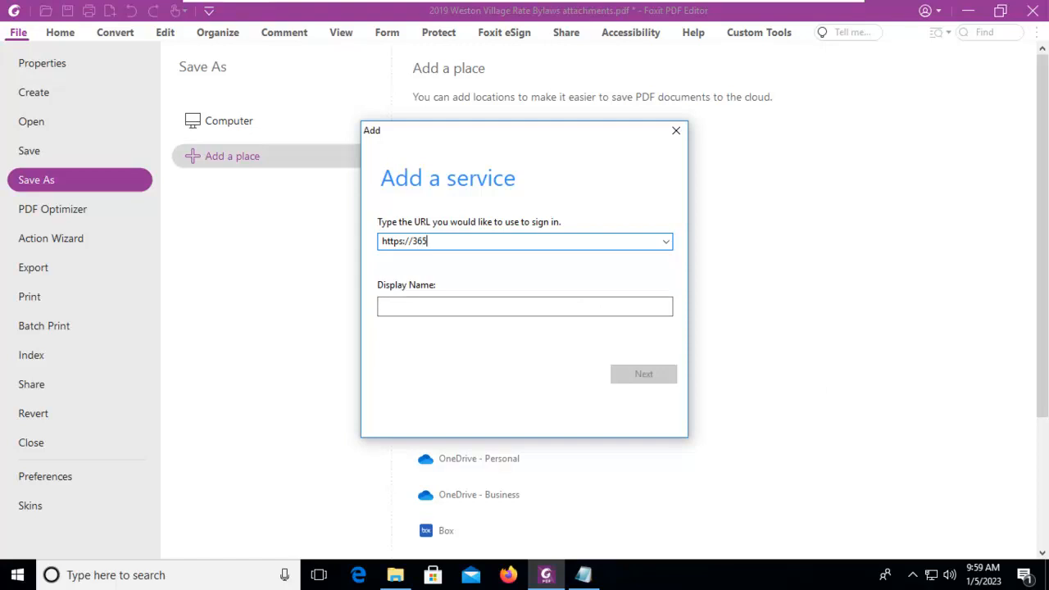
pyautogui.click(524, 307)
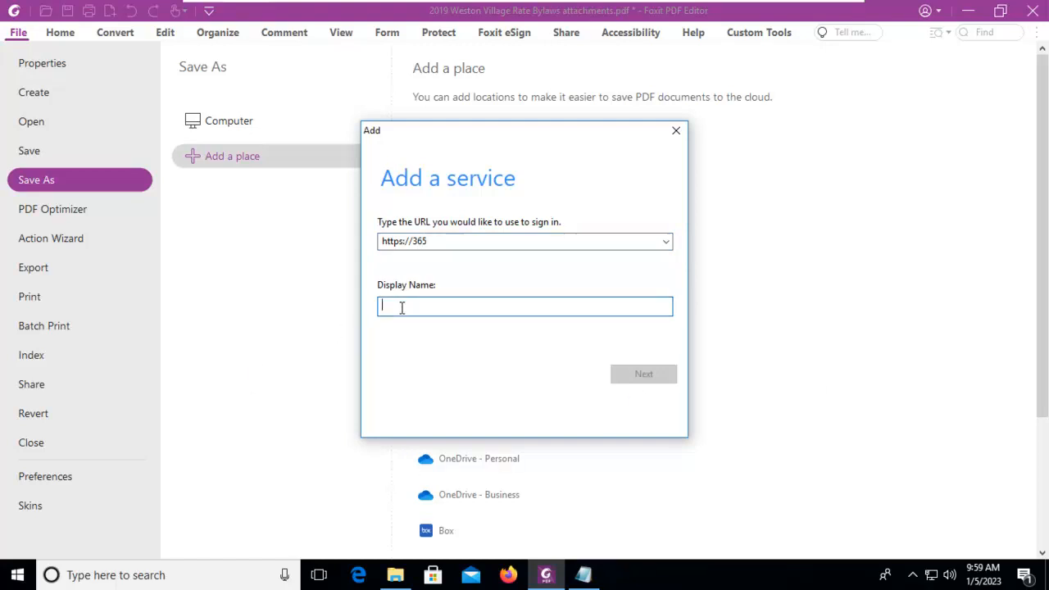
# Name the place 'Foxit Share' and continue to Microsoft sign-in.
pyautogui.write('Foxit')
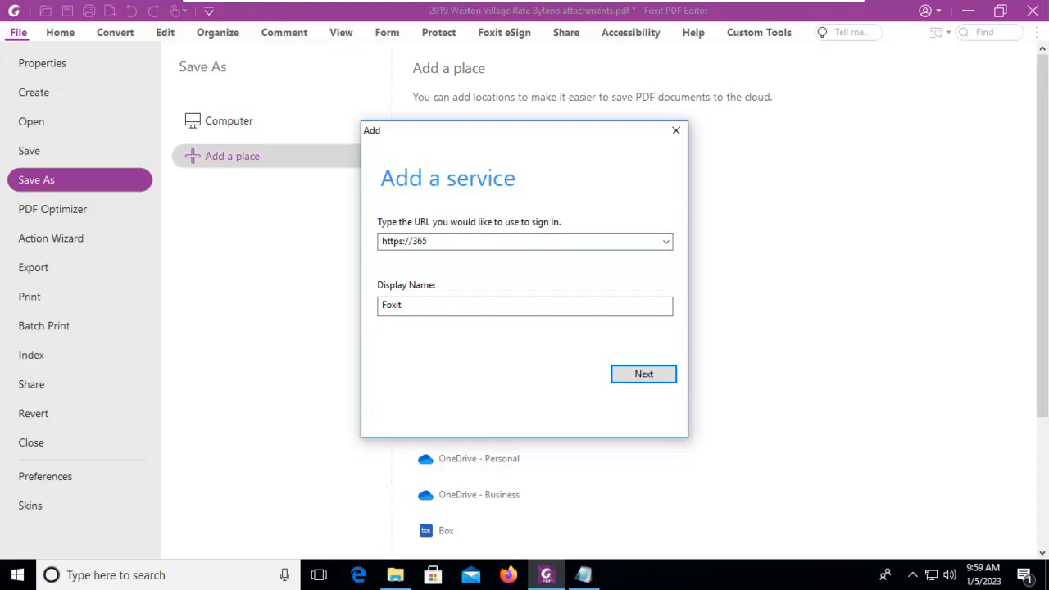
pyautogui.write('Share')
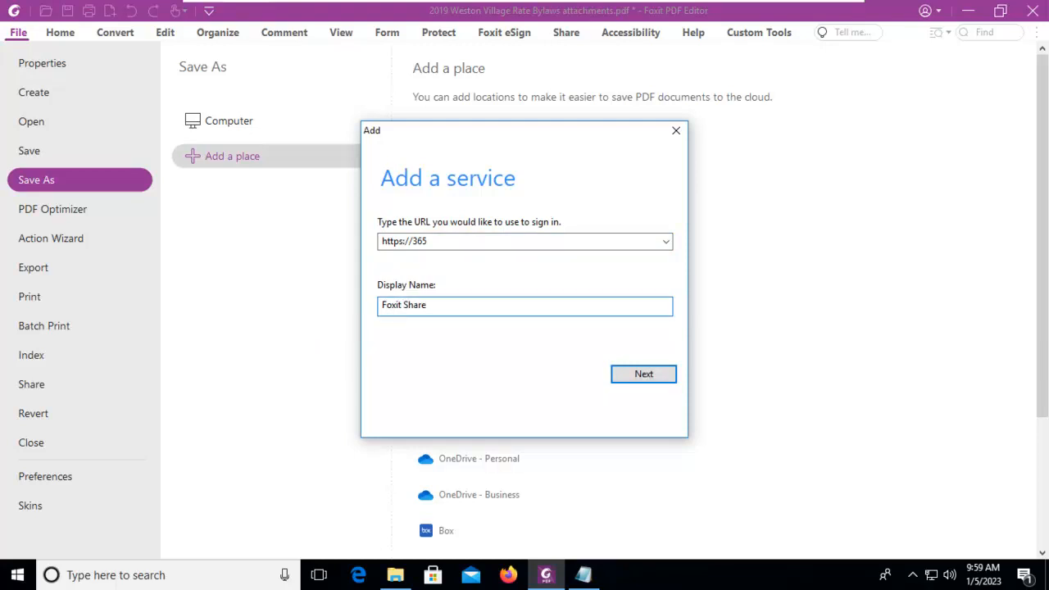
pyautogui.click(643, 374)
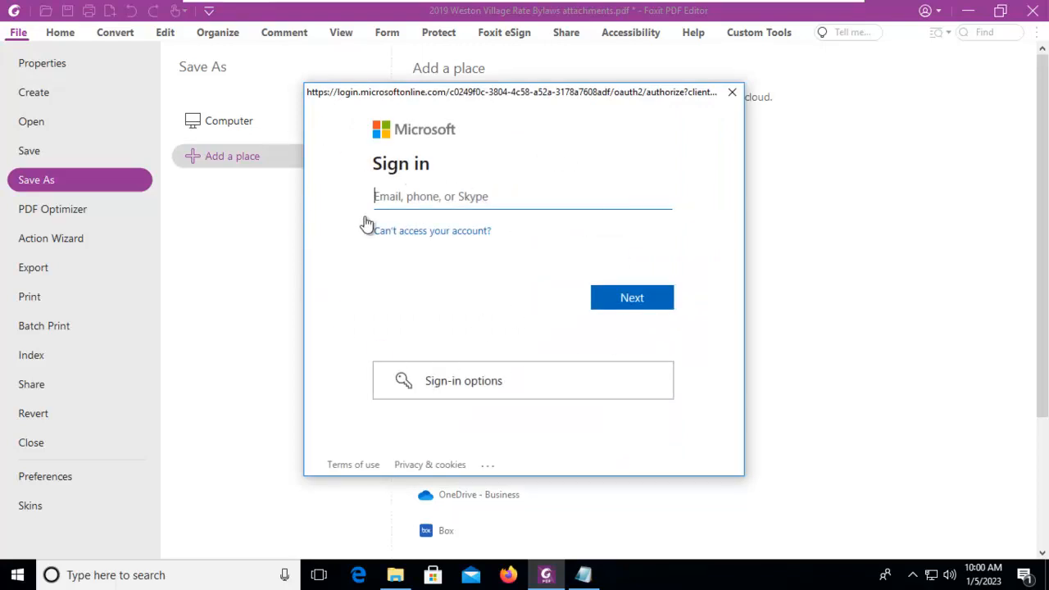
pyautogui.moveTo(568, 292)
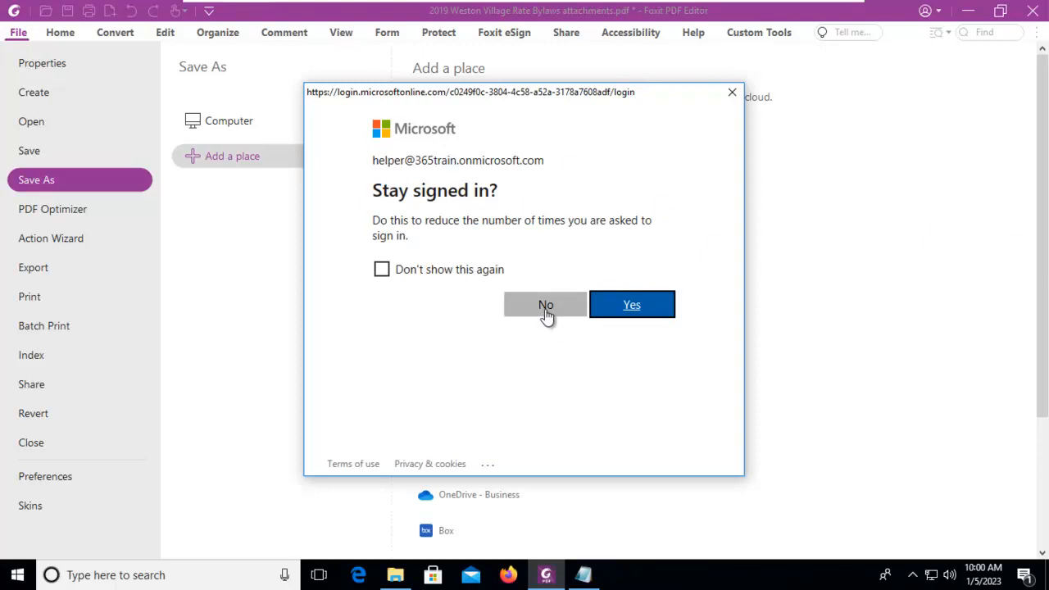
# Decline staying signed in after the Microsoft sign-in completes.
pyautogui.click(544, 303)
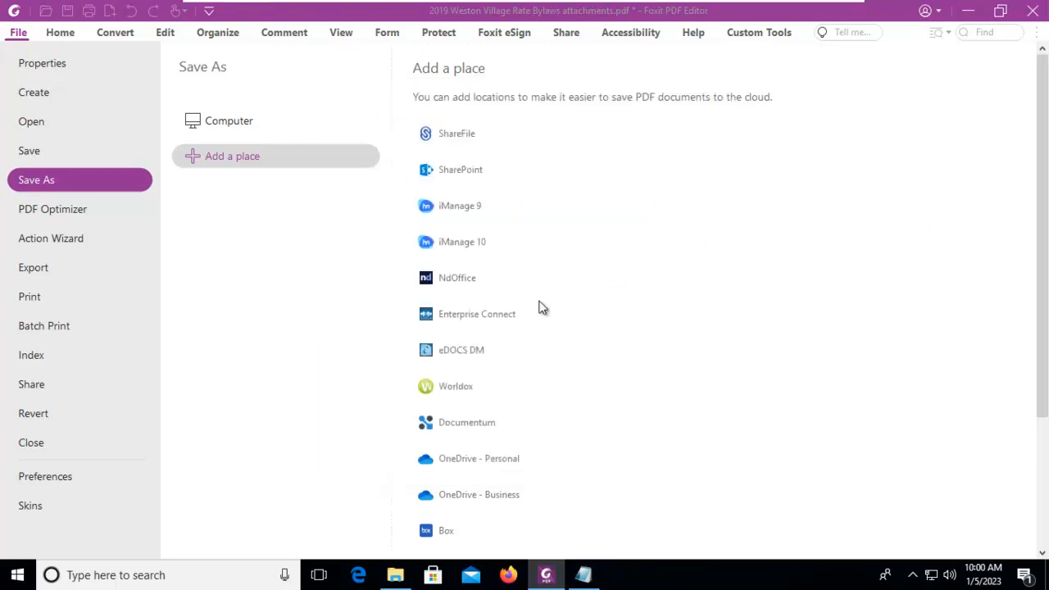
# Save the bylaws PDF into the Foxit Share site's Shared Documents library.
pyautogui.click(461, 169)
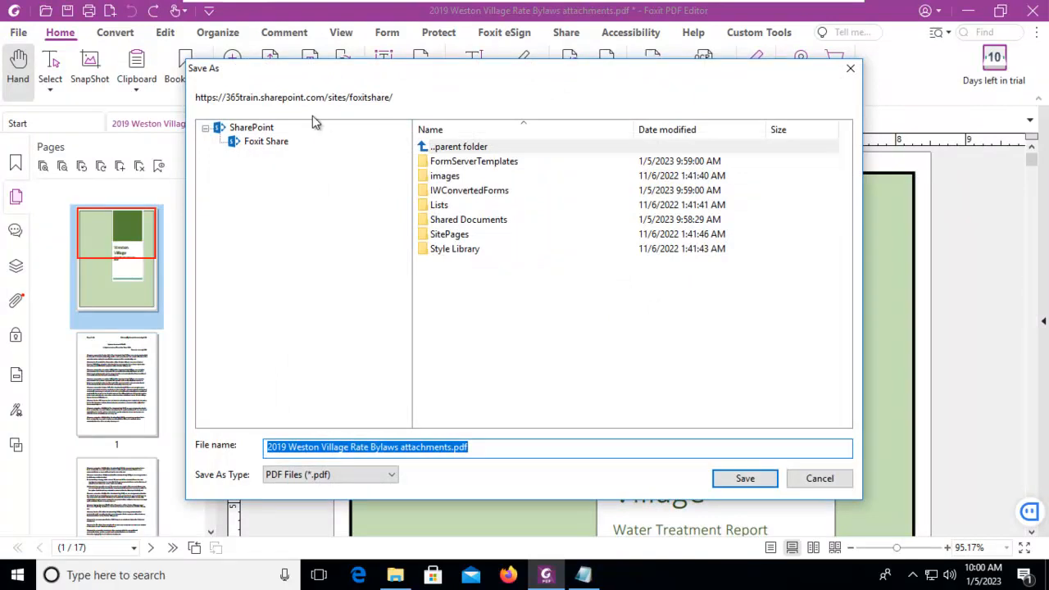
pyautogui.moveTo(282, 168)
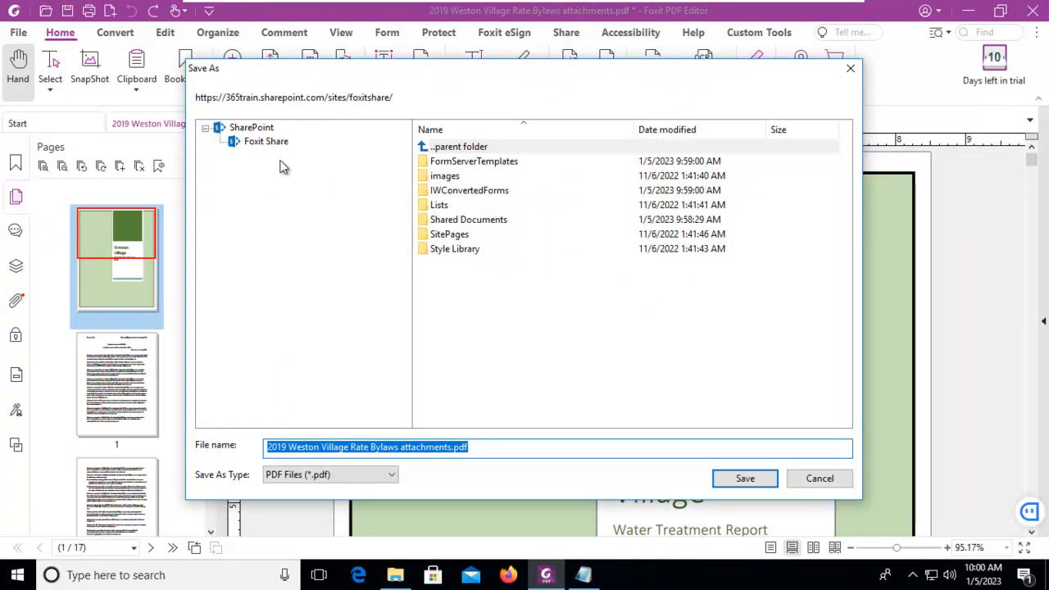
pyautogui.click(266, 141)
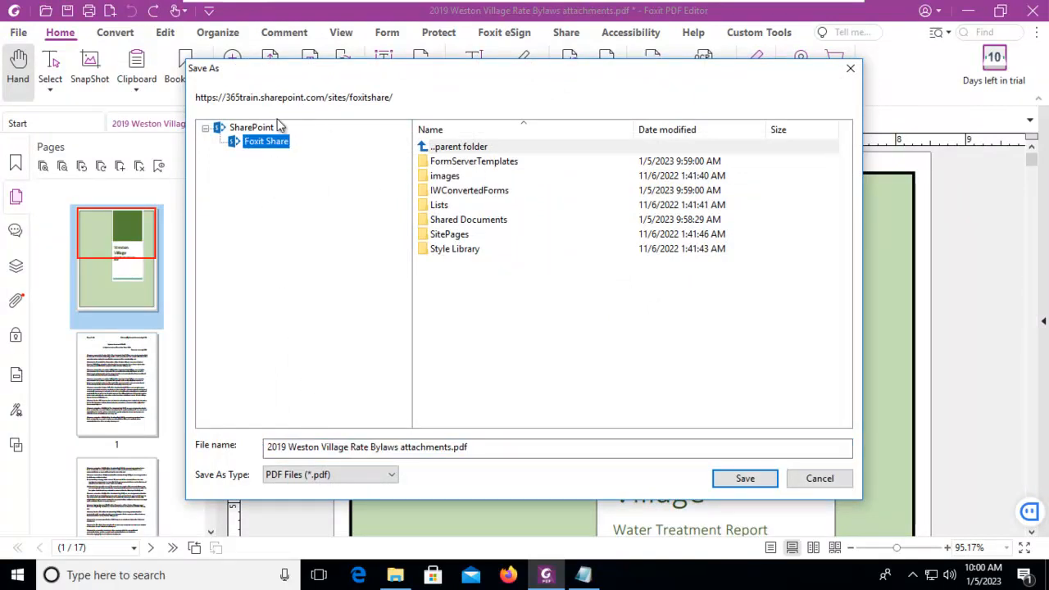
pyautogui.moveTo(479, 253)
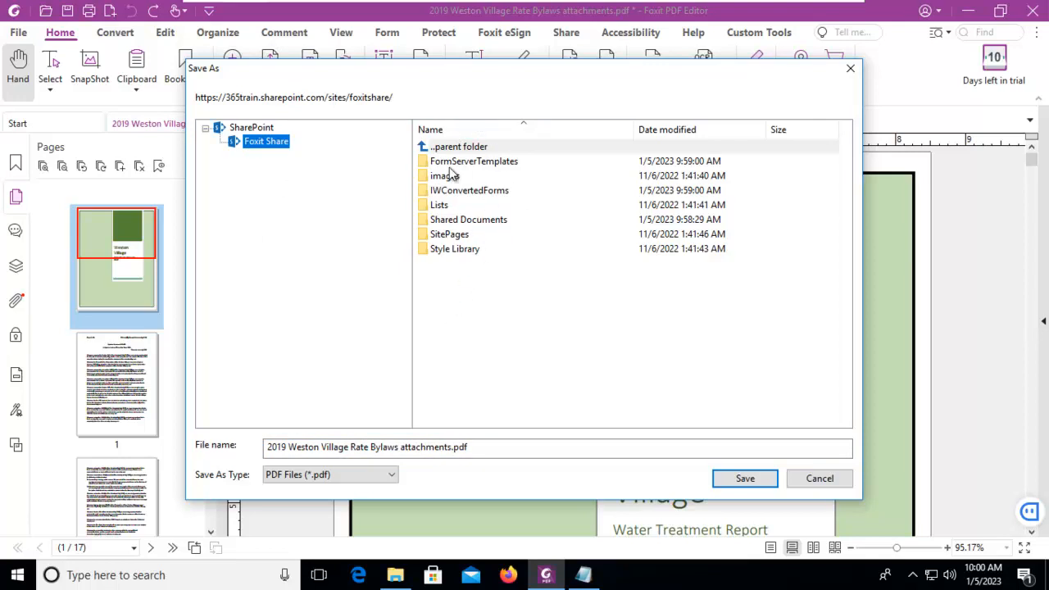
pyautogui.moveTo(436, 228)
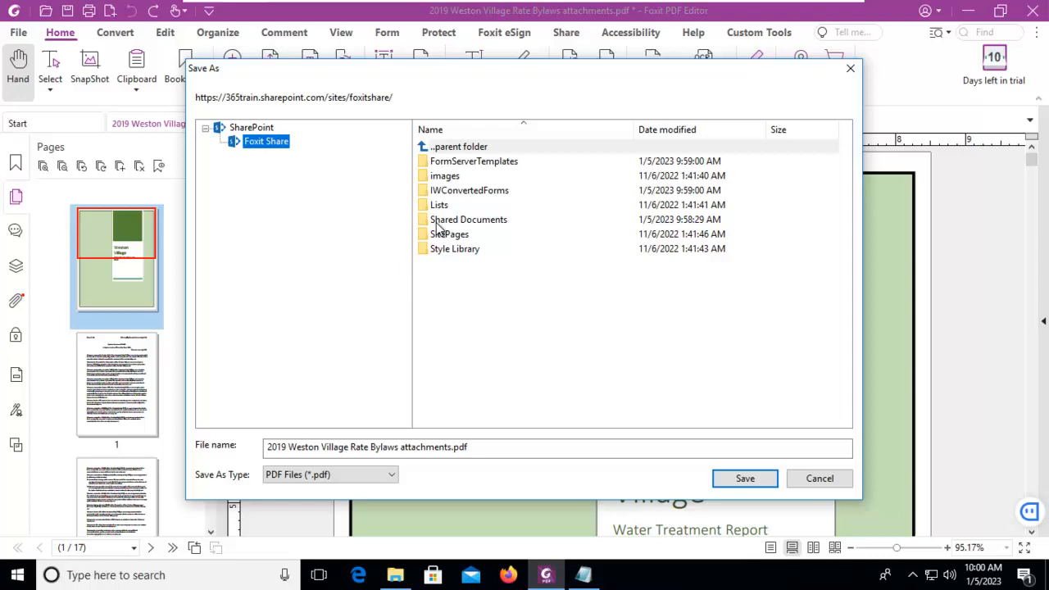
pyautogui.doubleClick(469, 220)
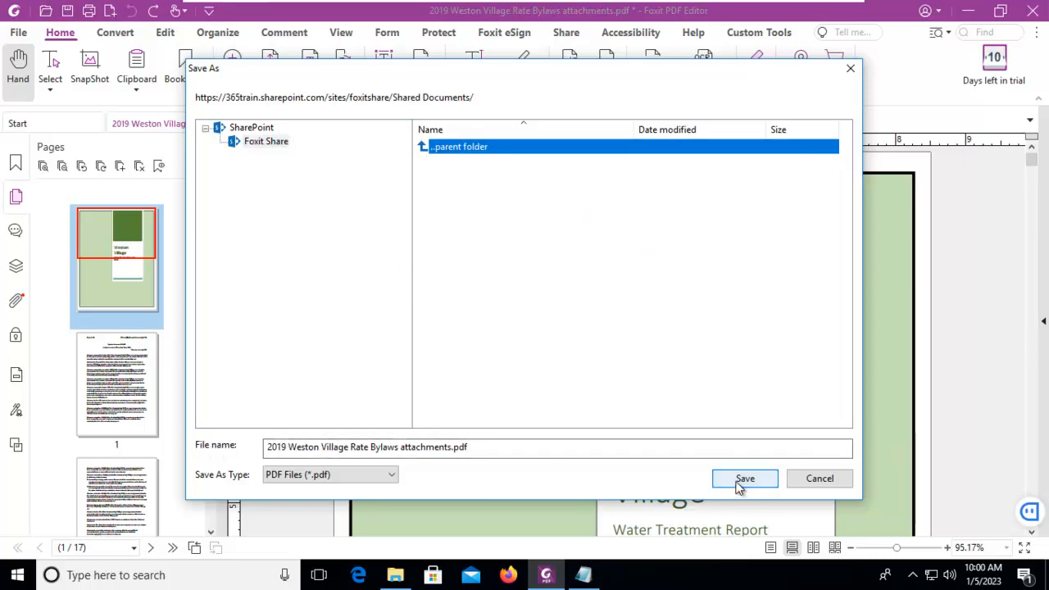
pyautogui.click(744, 479)
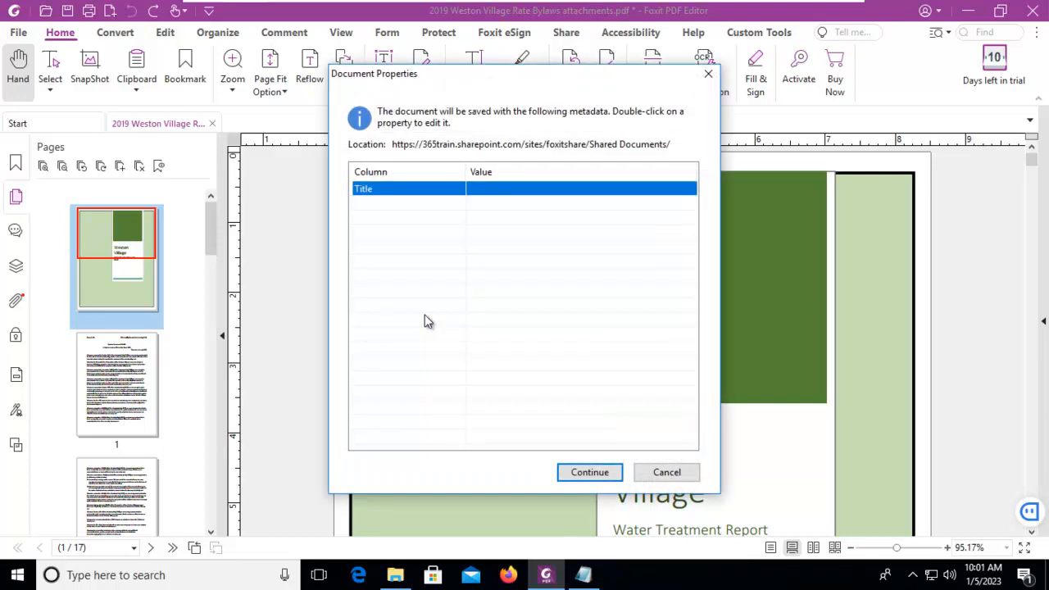
pyautogui.moveTo(512, 122)
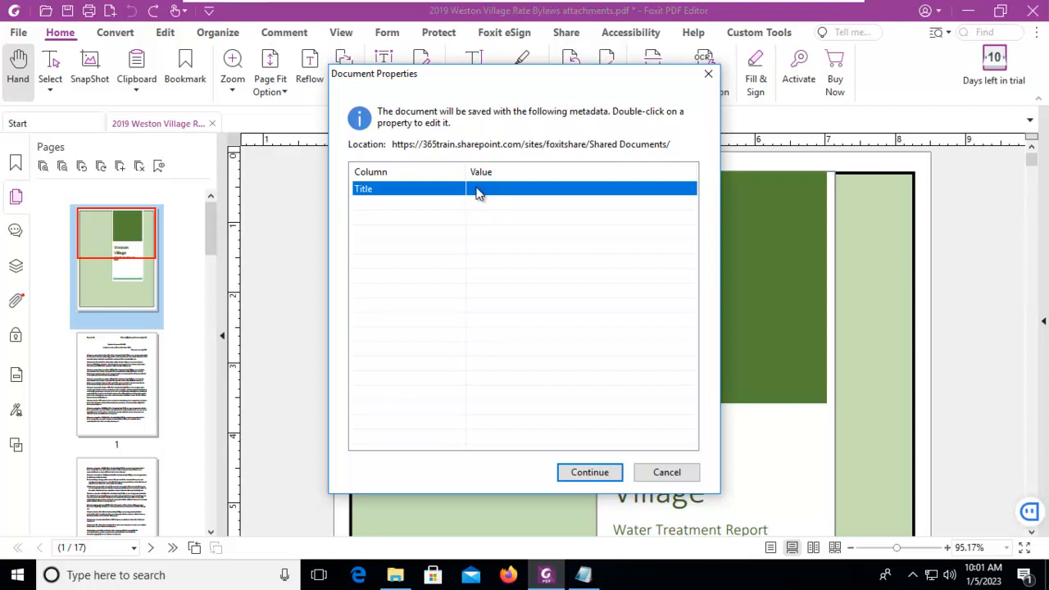
pyautogui.moveTo(484, 197)
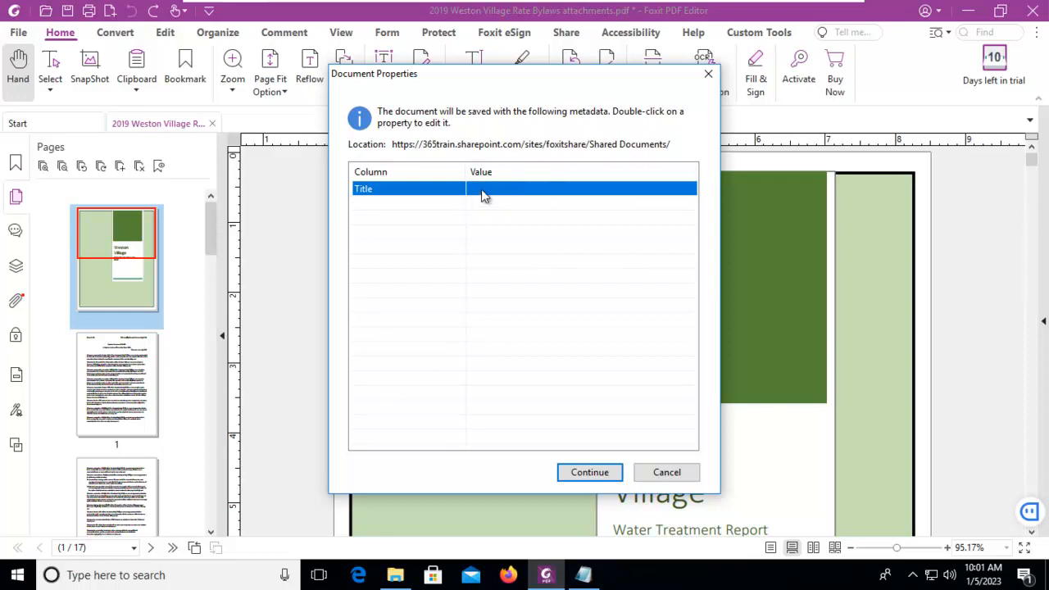
pyautogui.moveTo(582, 391)
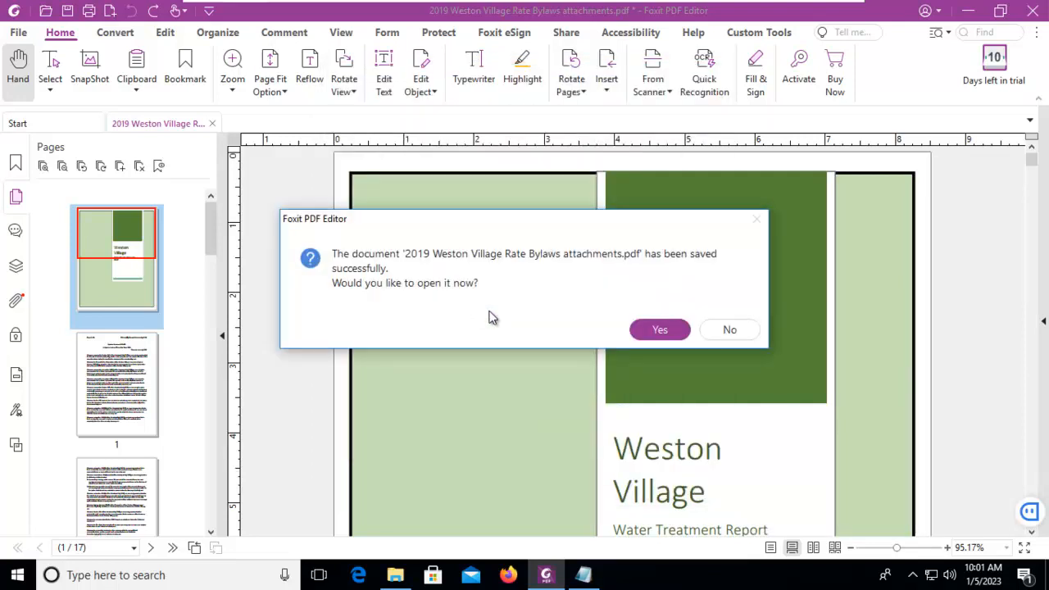
pyautogui.moveTo(387, 318)
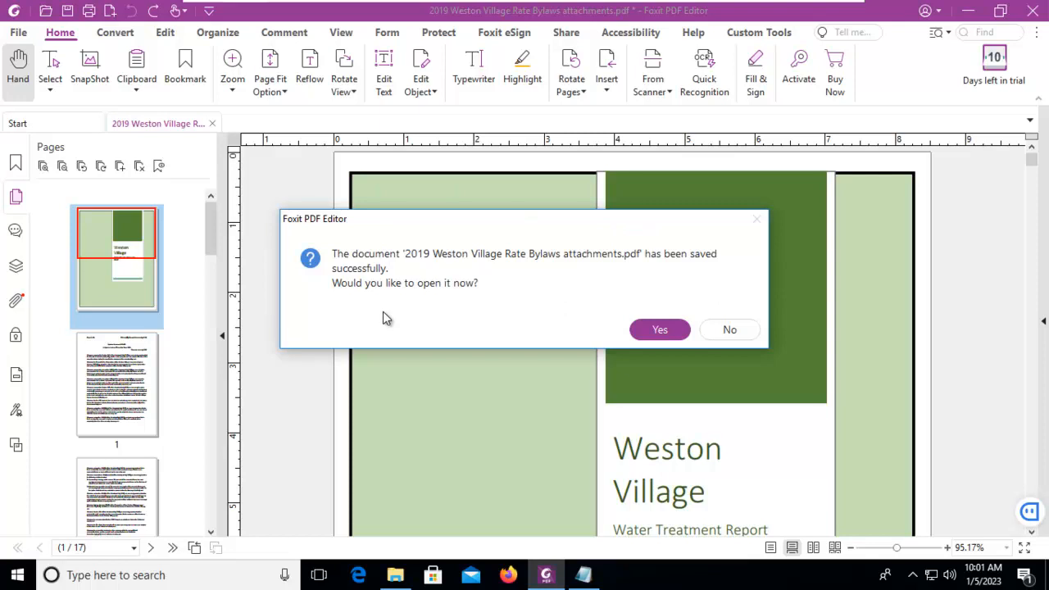
pyautogui.moveTo(561, 331)
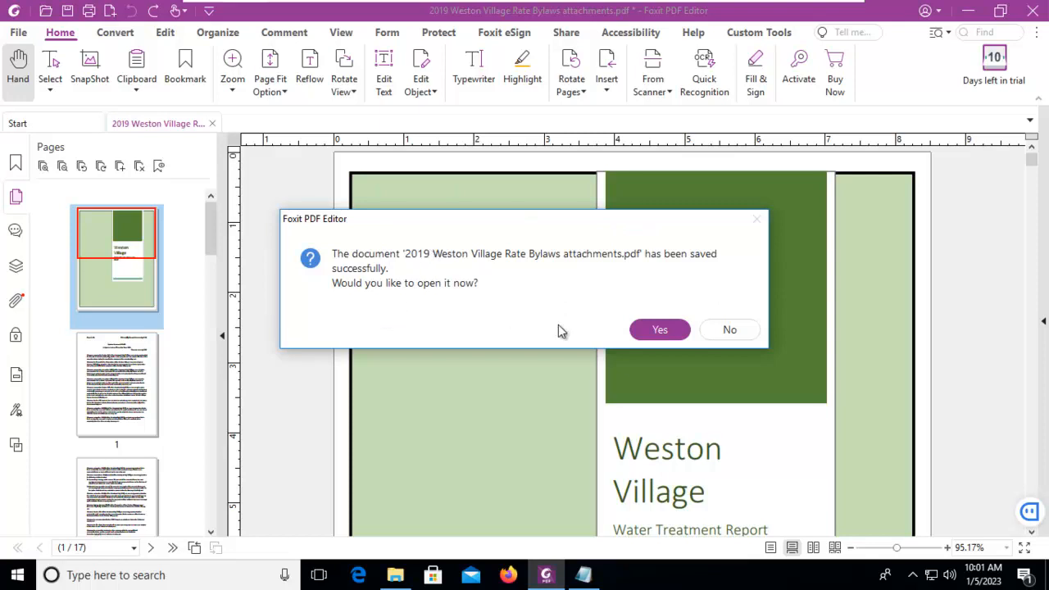
# Open the saved SharePoint copy without checkout, then close documents without saving.
pyautogui.click(659, 330)
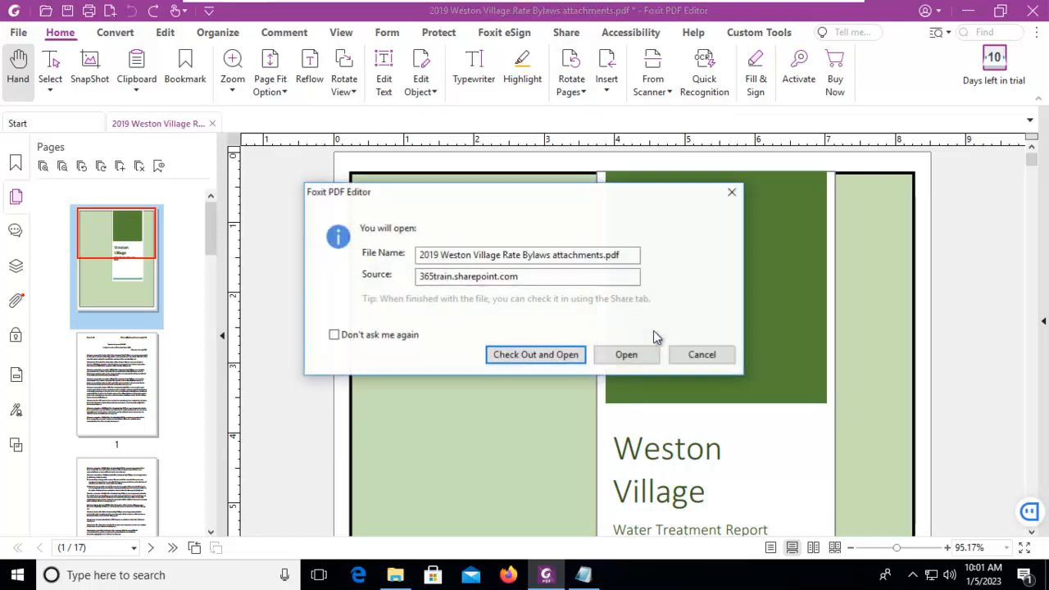
pyautogui.moveTo(479, 339)
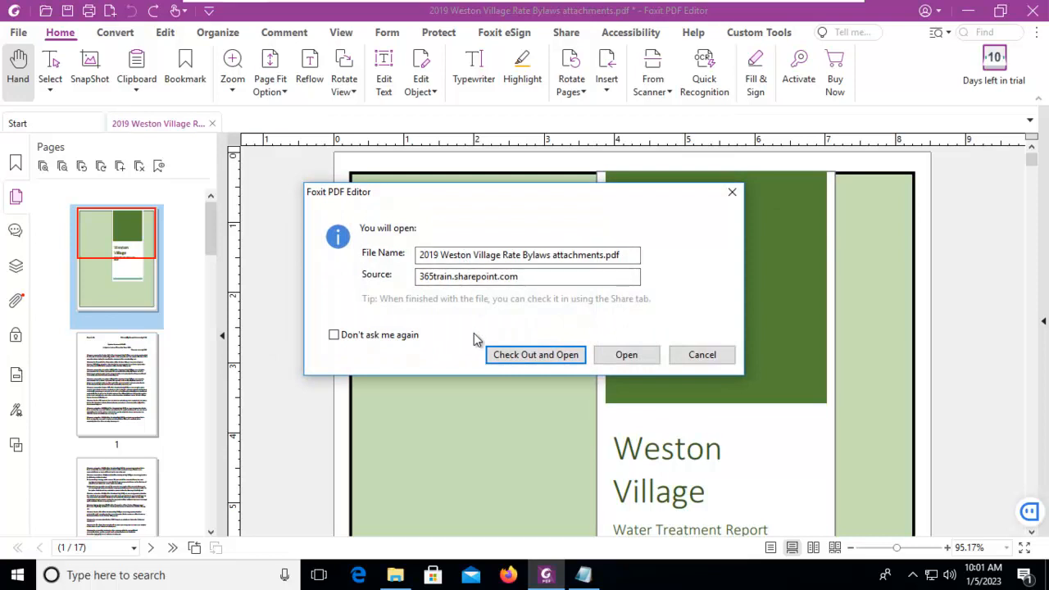
pyautogui.click(627, 354)
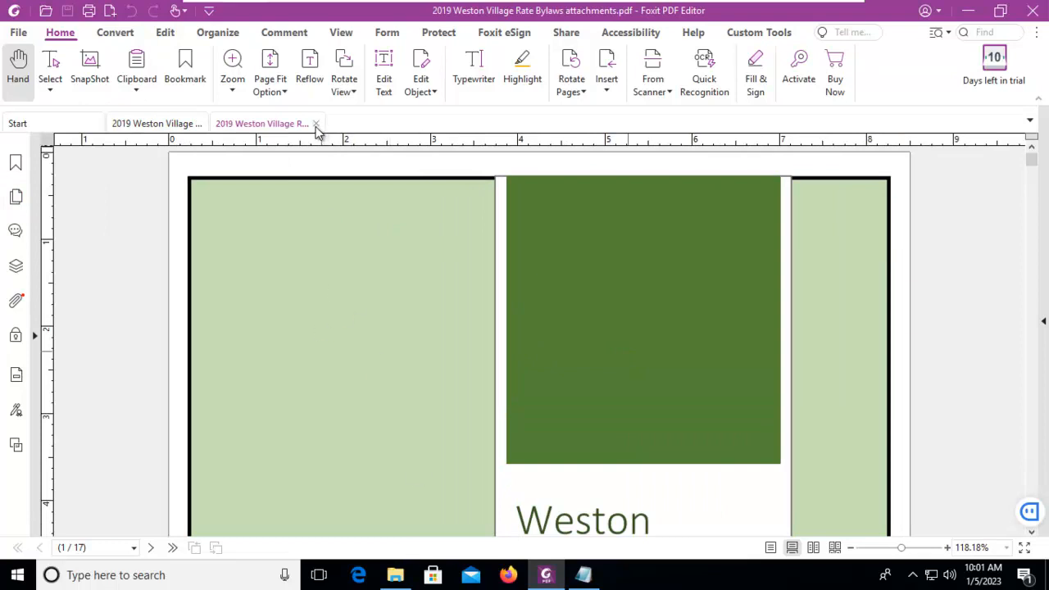
pyautogui.click(315, 123)
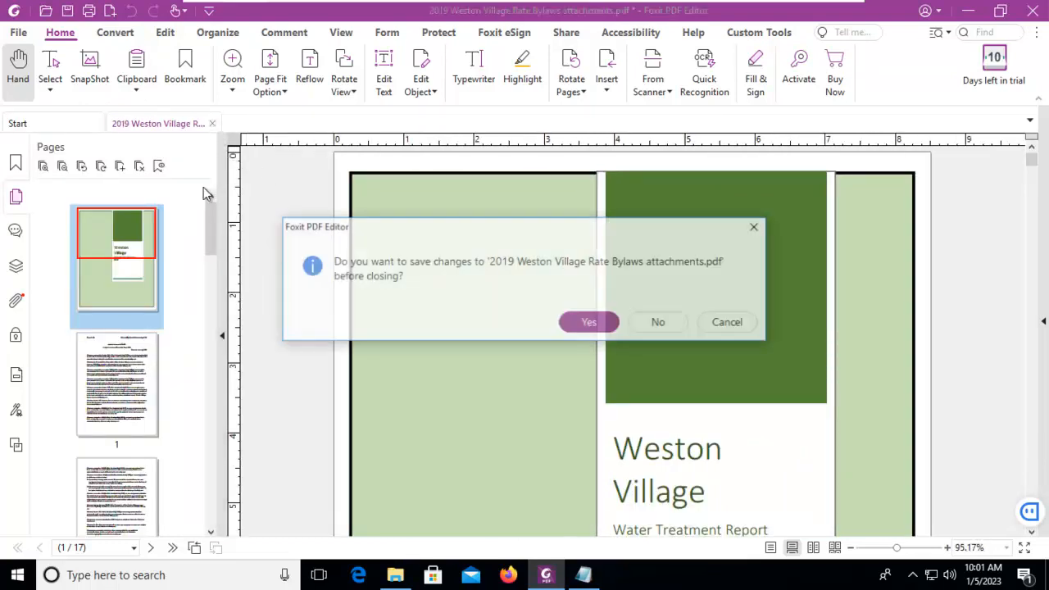
pyautogui.click(658, 321)
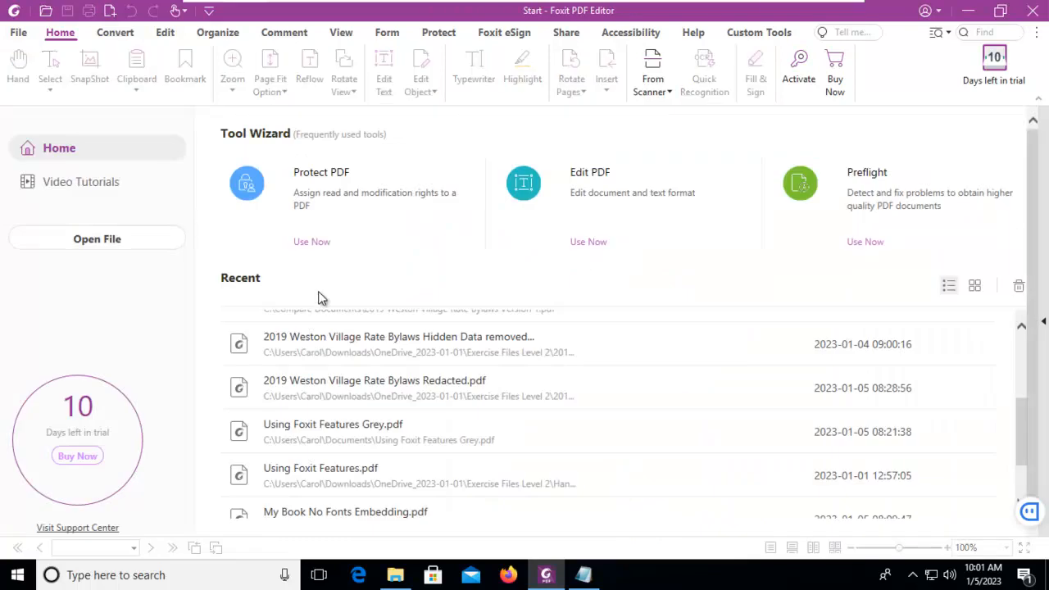
pyautogui.moveTo(97, 239)
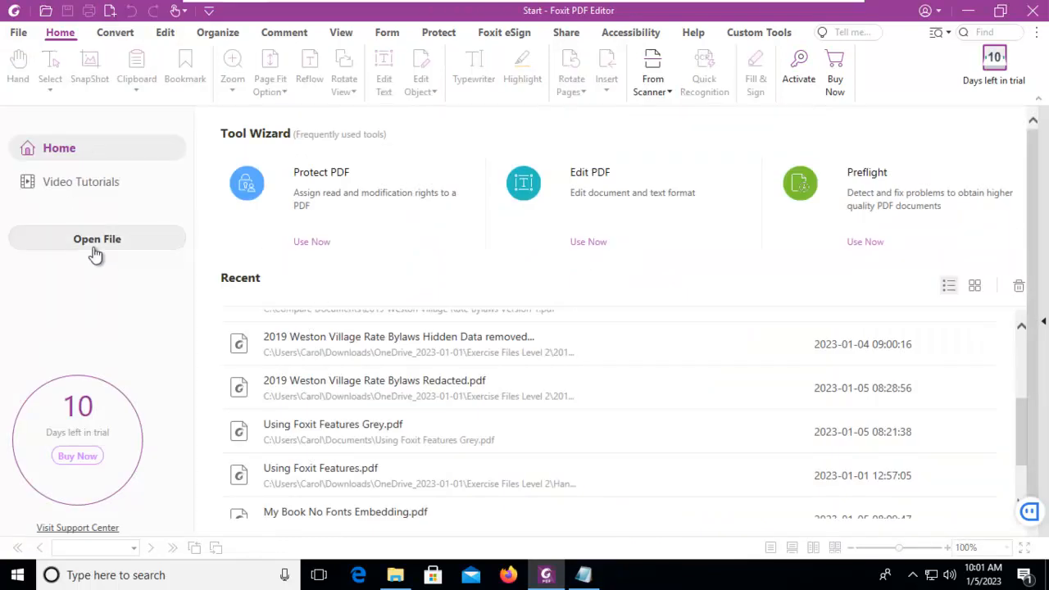
pyautogui.click(96, 239)
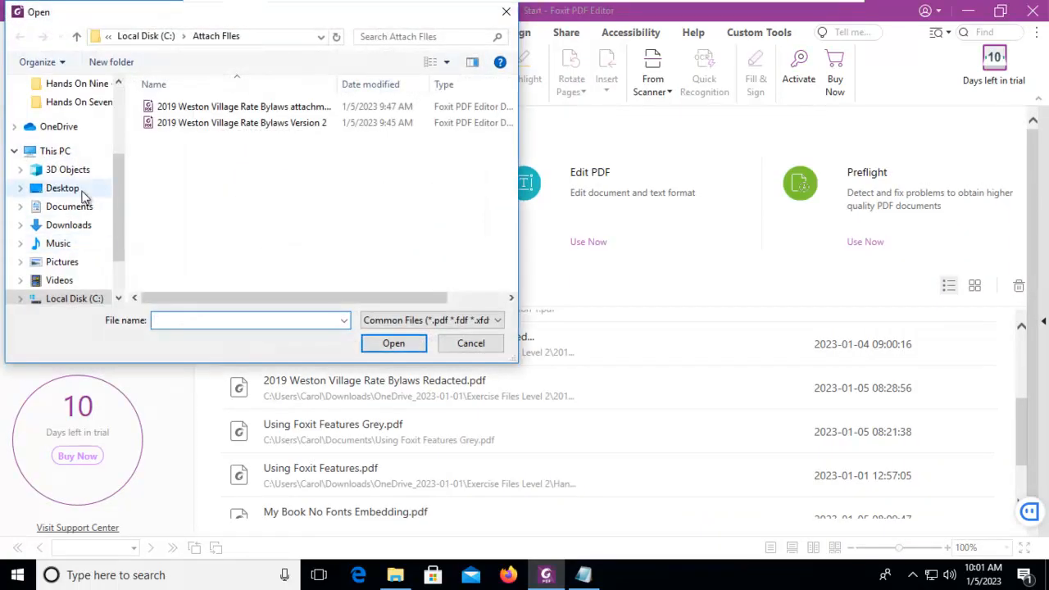
pyautogui.scroll(-3)
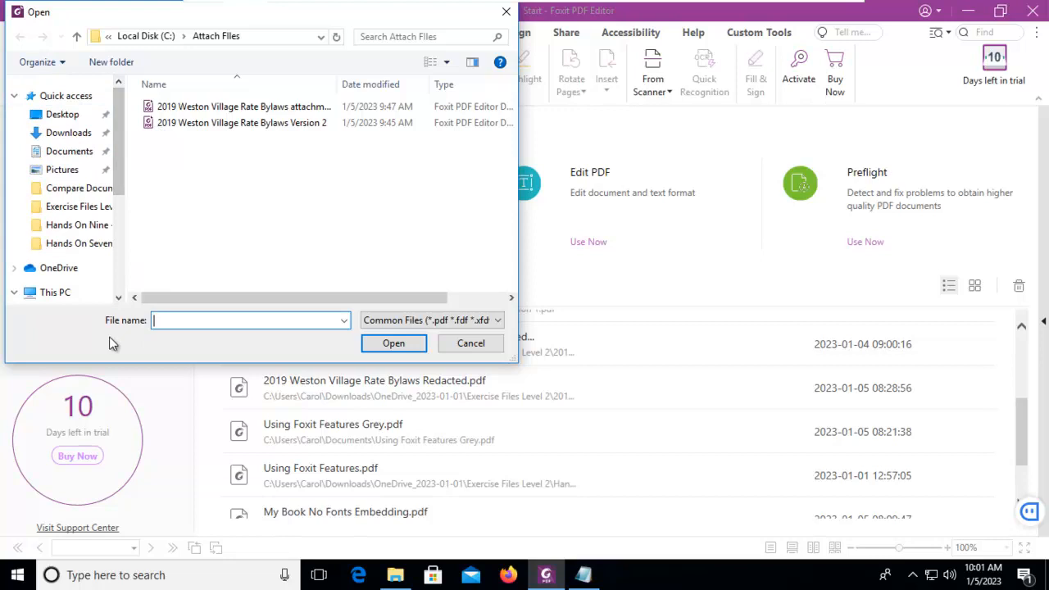
pyautogui.moveTo(198, 338)
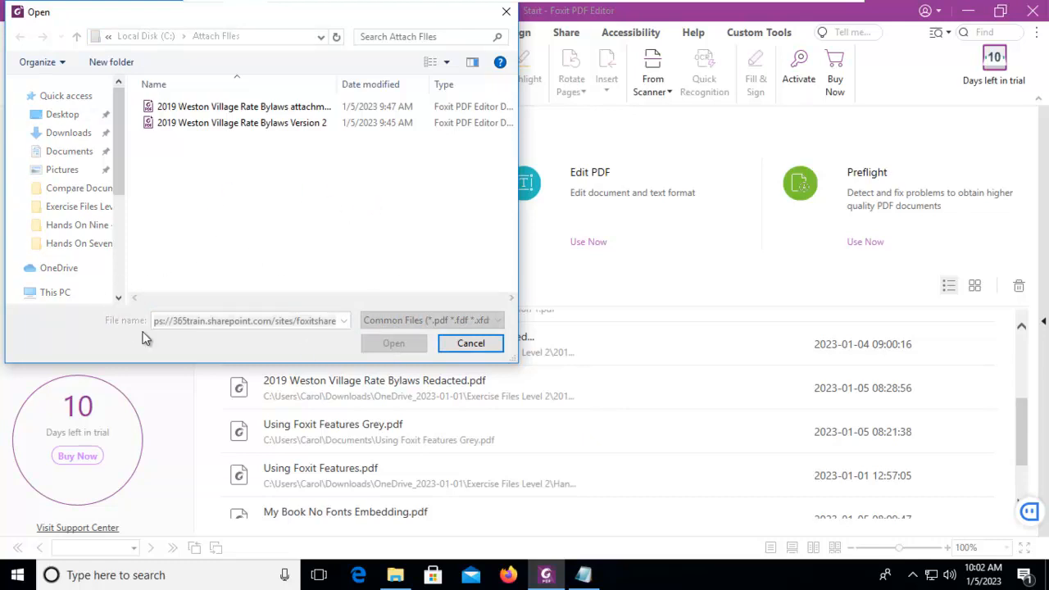
pyautogui.click(393, 343)
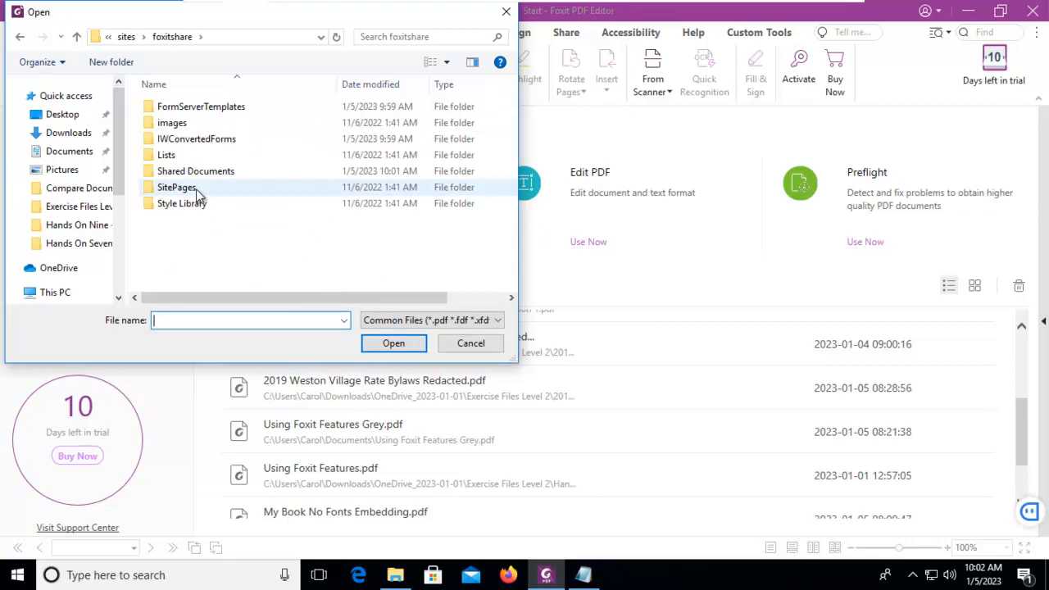
pyautogui.doubleClick(196, 171)
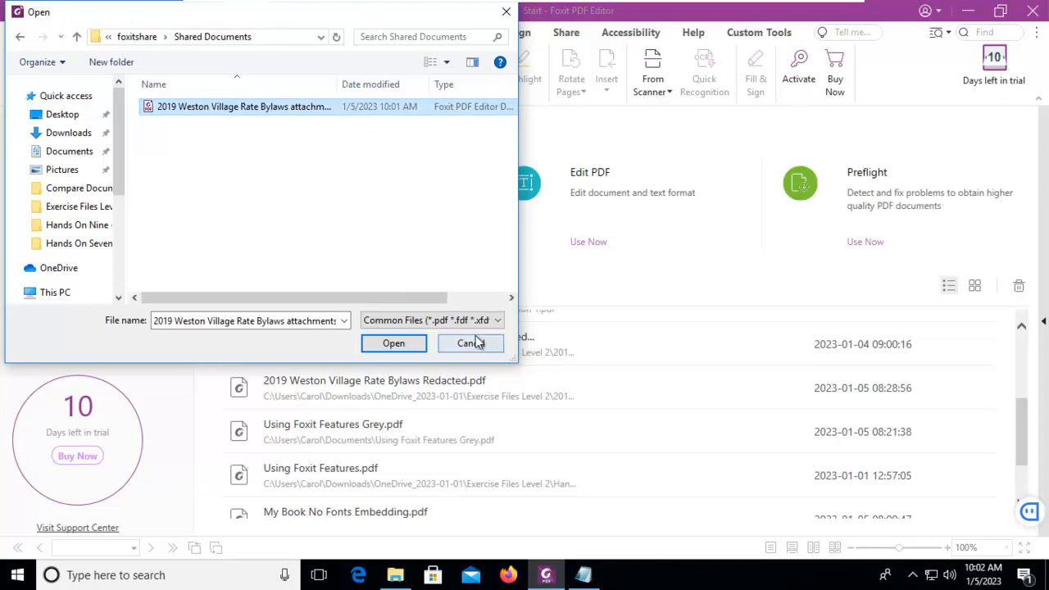
pyautogui.click(469, 344)
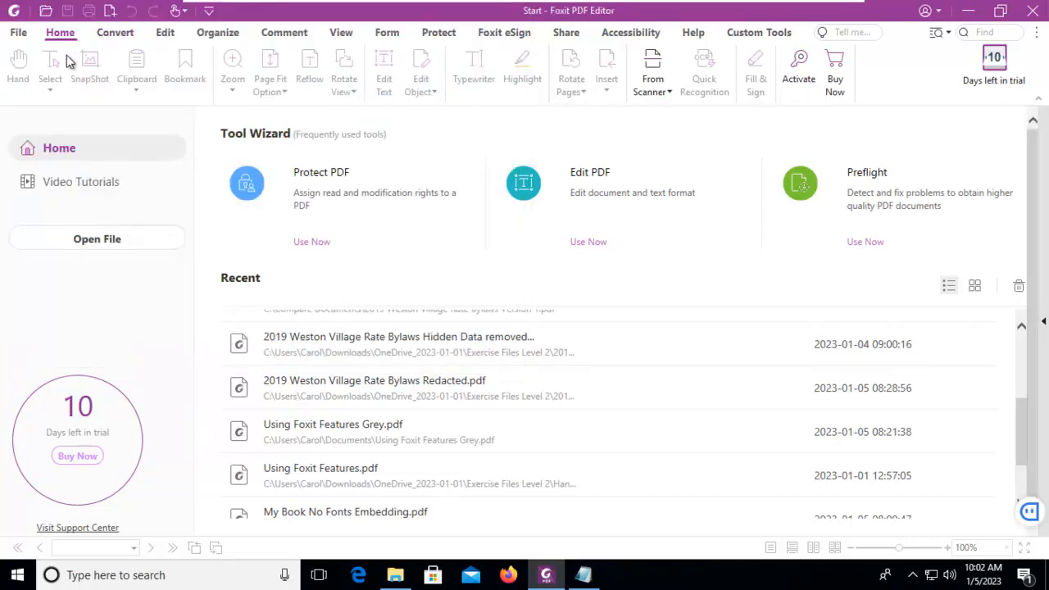
# Show the File open page listing recent documents and the Foxit Share place.
pyautogui.click(18, 32)
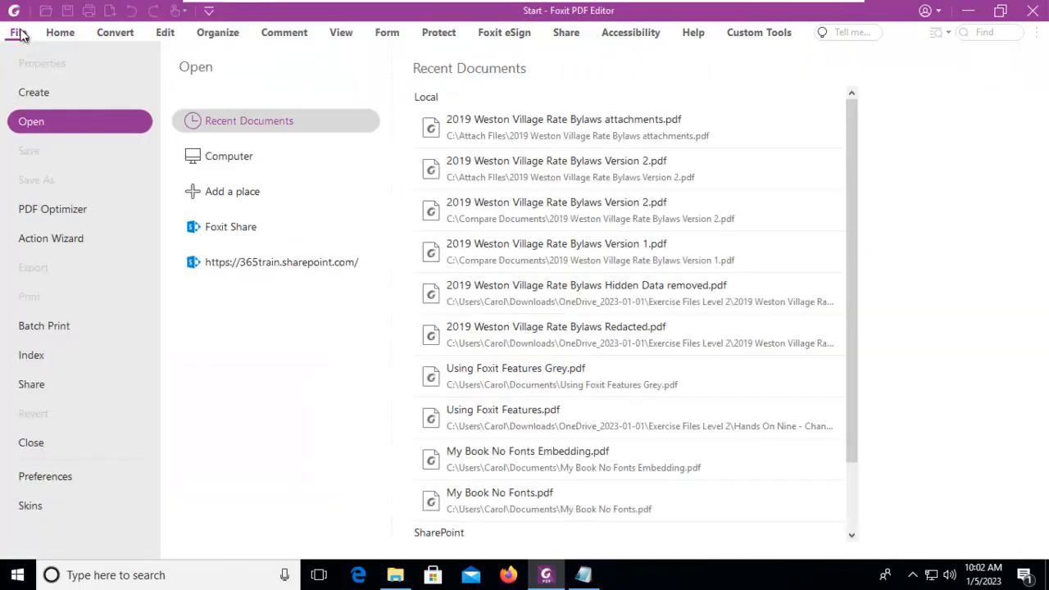
pyautogui.moveTo(230, 226)
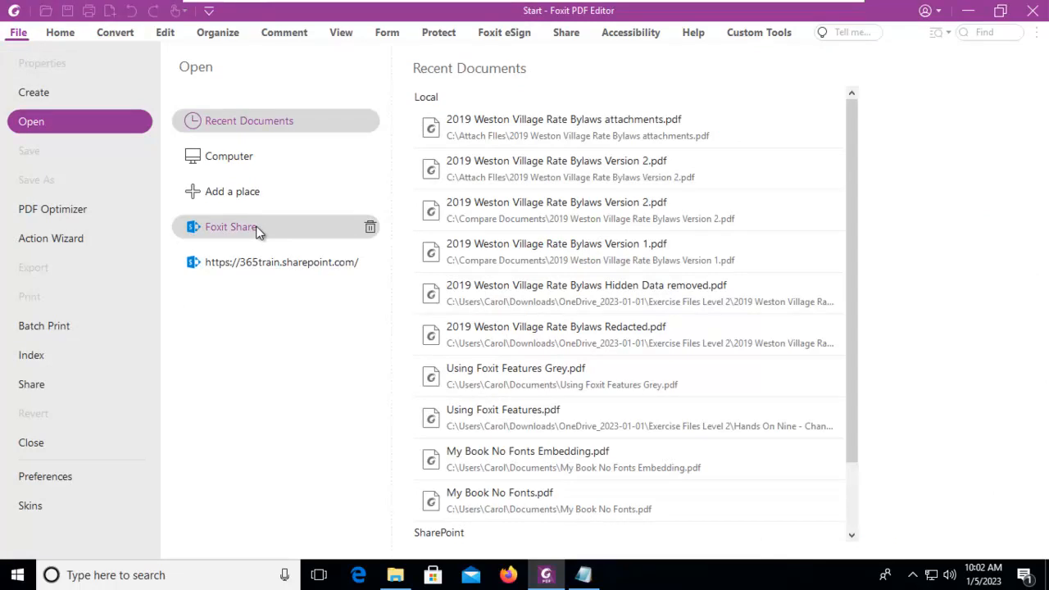
pyautogui.moveTo(220, 236)
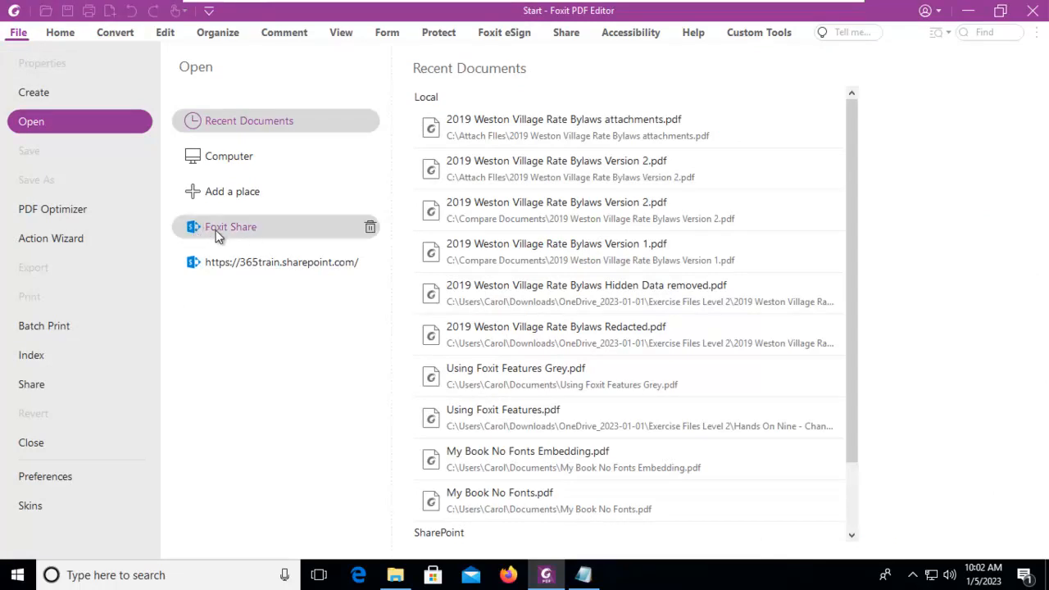